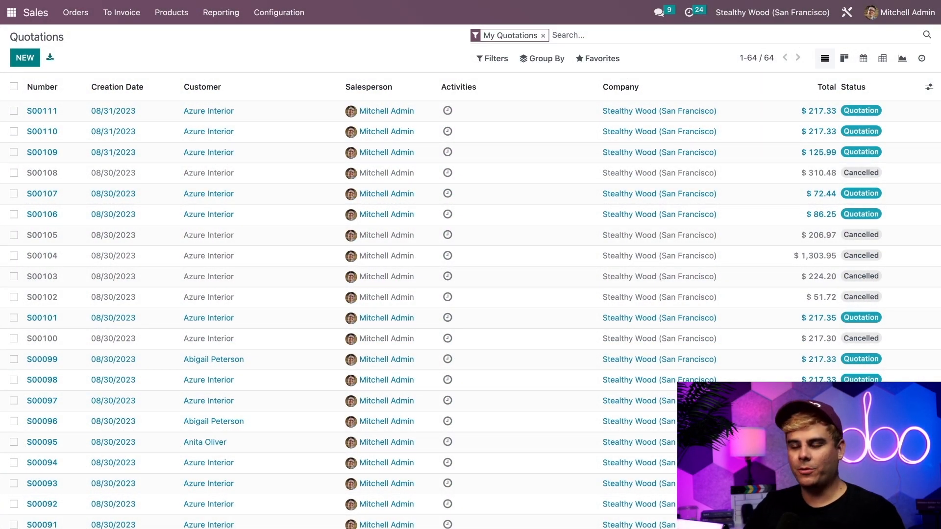
Step: Open Sales settings and check that Discounts, Loyalty & Gift Card is enabled under Pricing
click(278, 12)
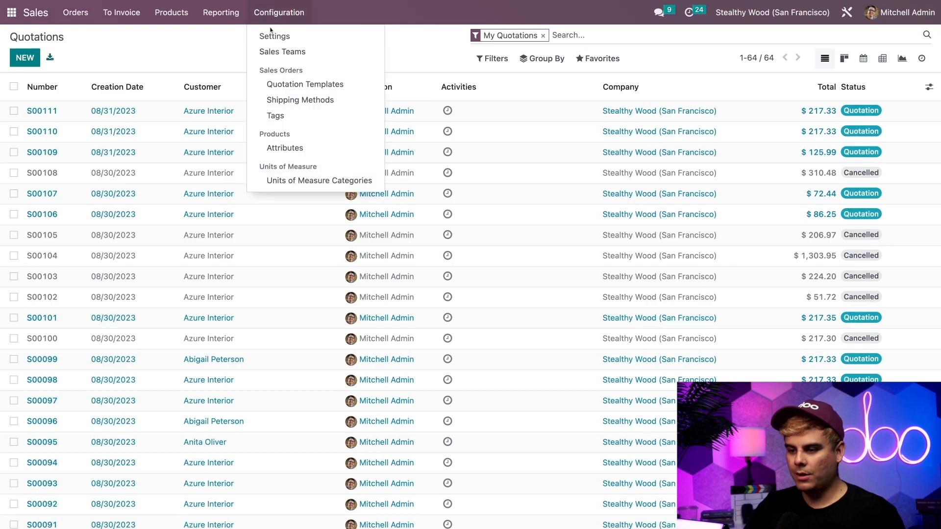
click(274, 36)
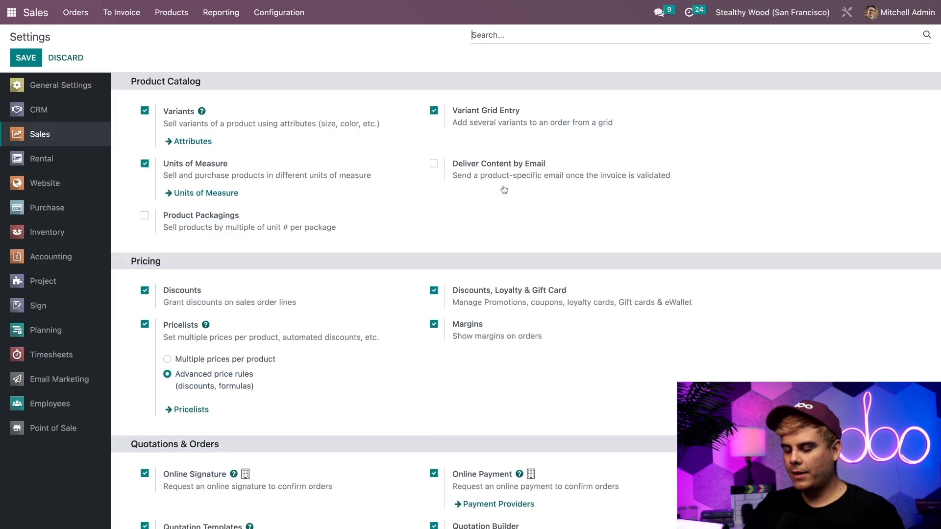
scroll(down, 3)
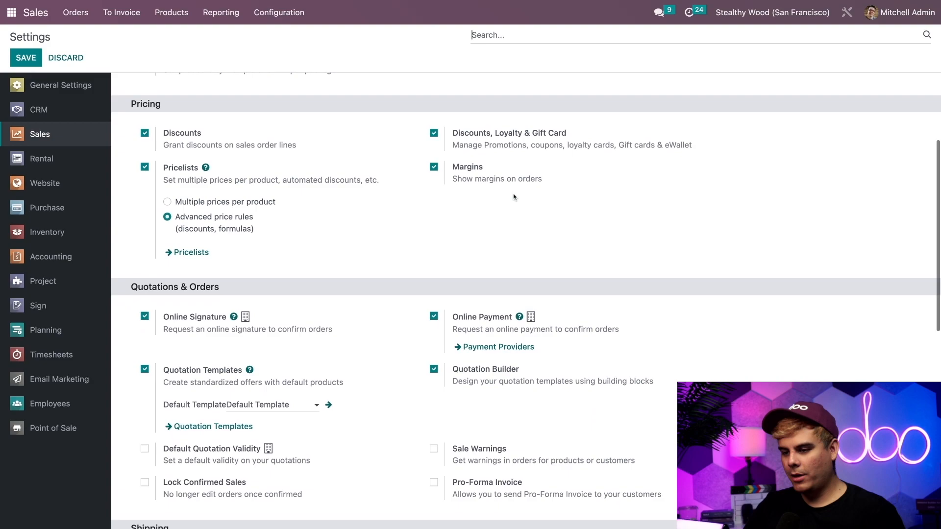
mouse_move(447, 107)
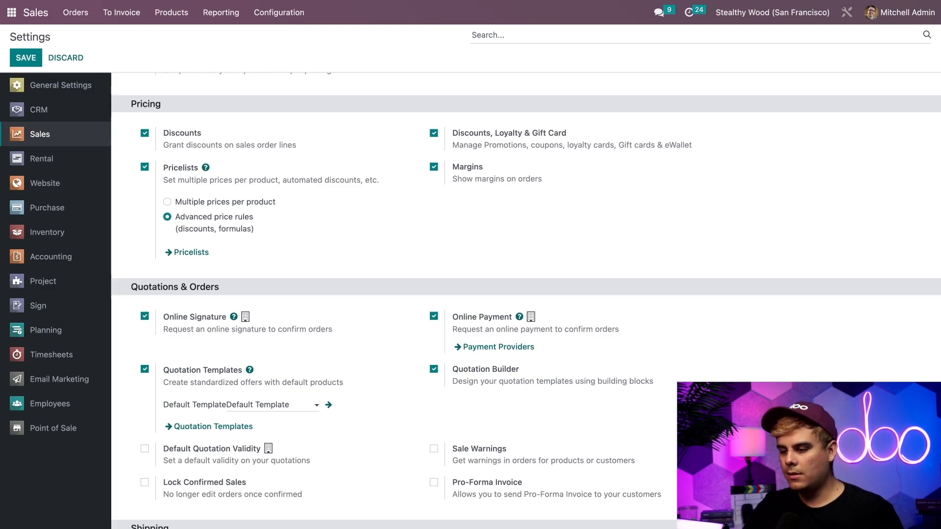
mouse_move(452, 110)
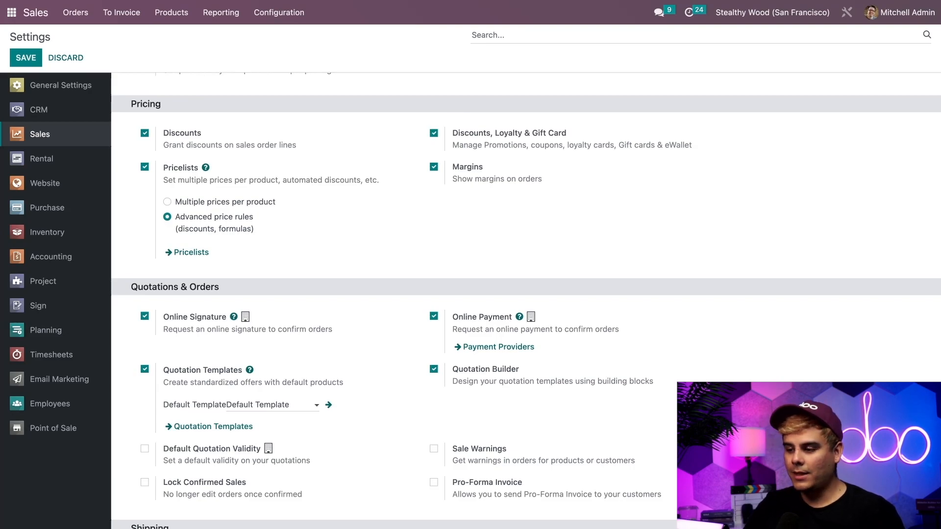
mouse_move(263, 90)
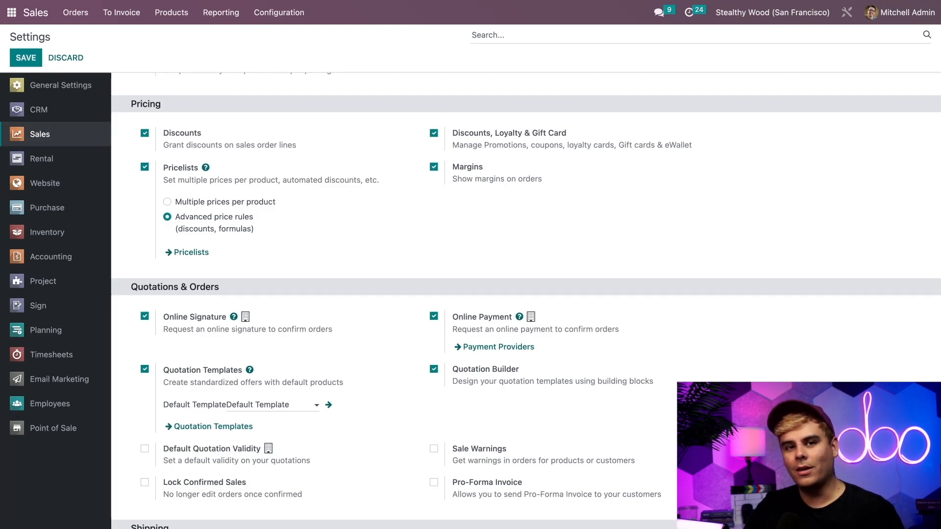
mouse_move(471, 100)
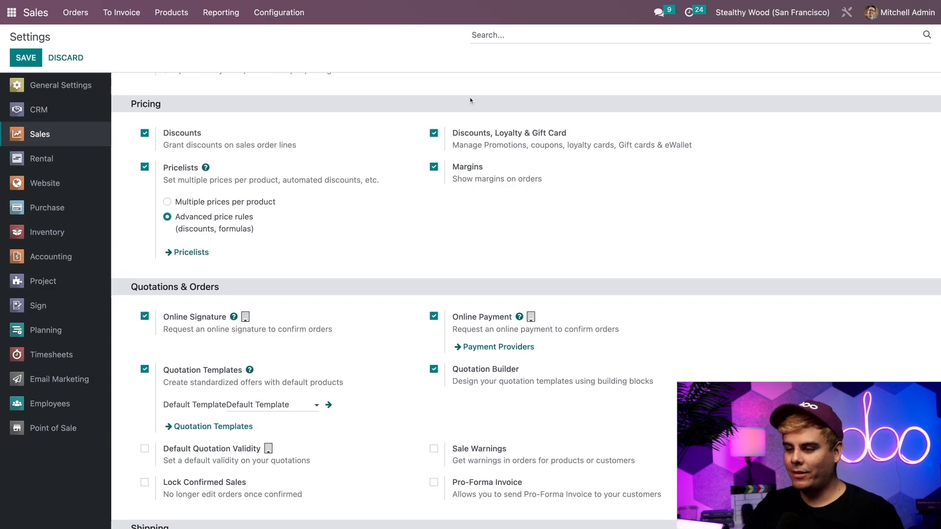
Step: Open the Discount & Loyalty programs list from the Products menu
click(171, 12)
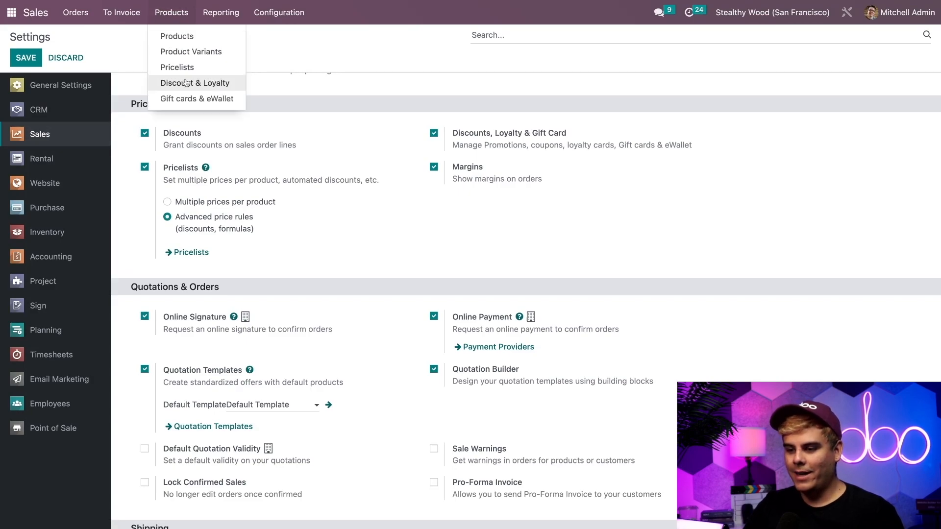
click(194, 83)
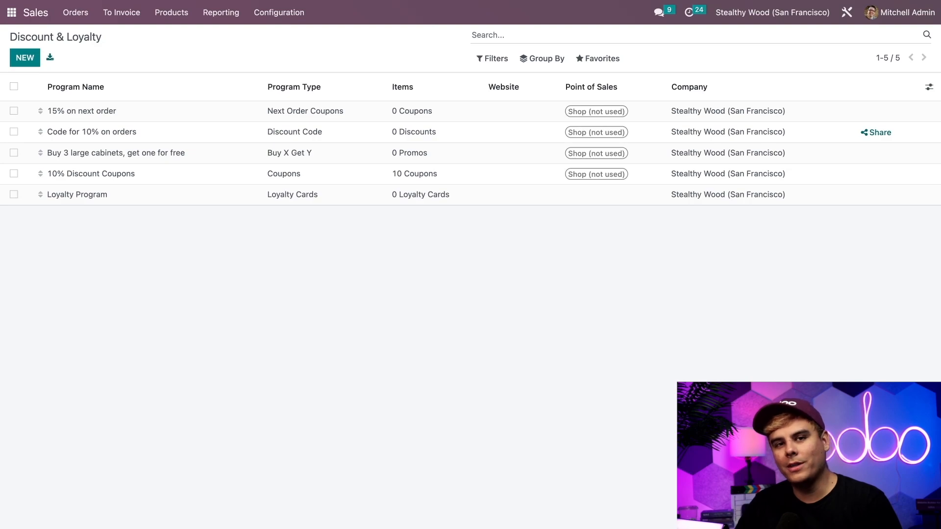
mouse_move(24, 57)
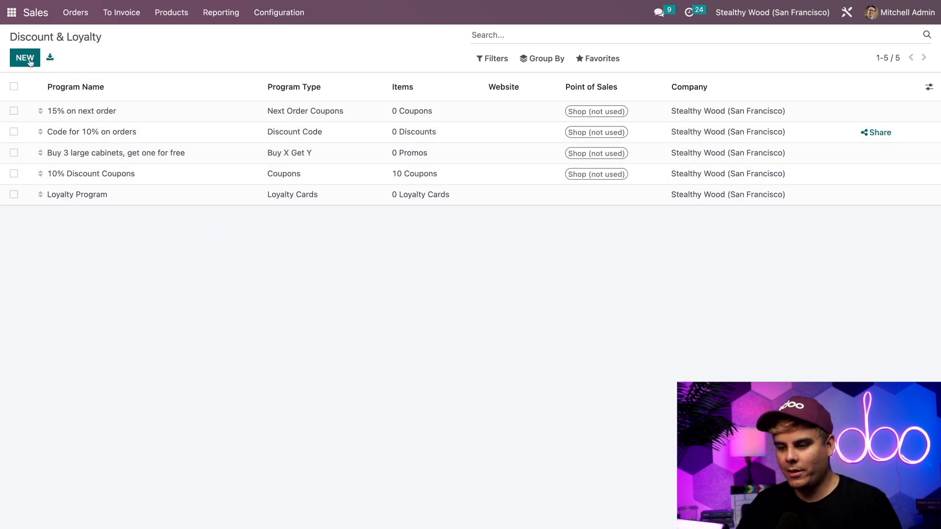
Step: Start a new program named '15% off orders' with type Coupons
click(24, 58)
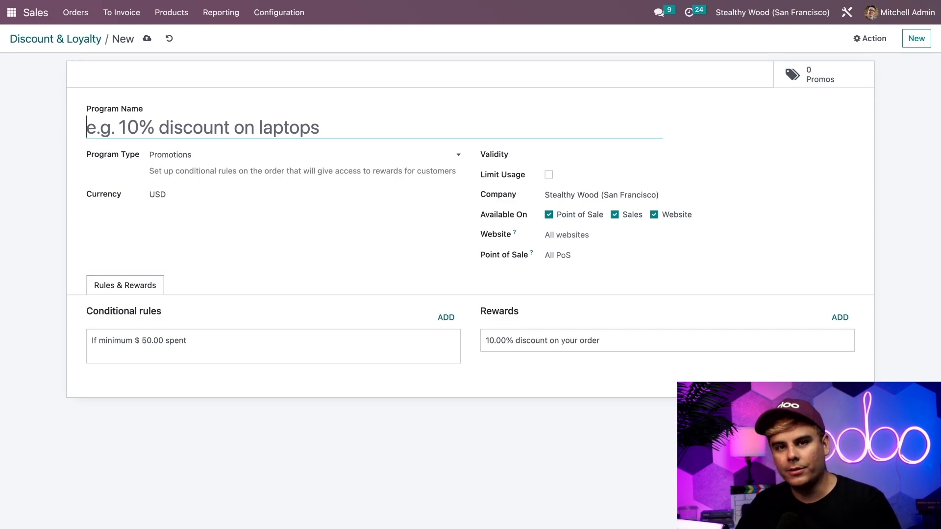
text(15)
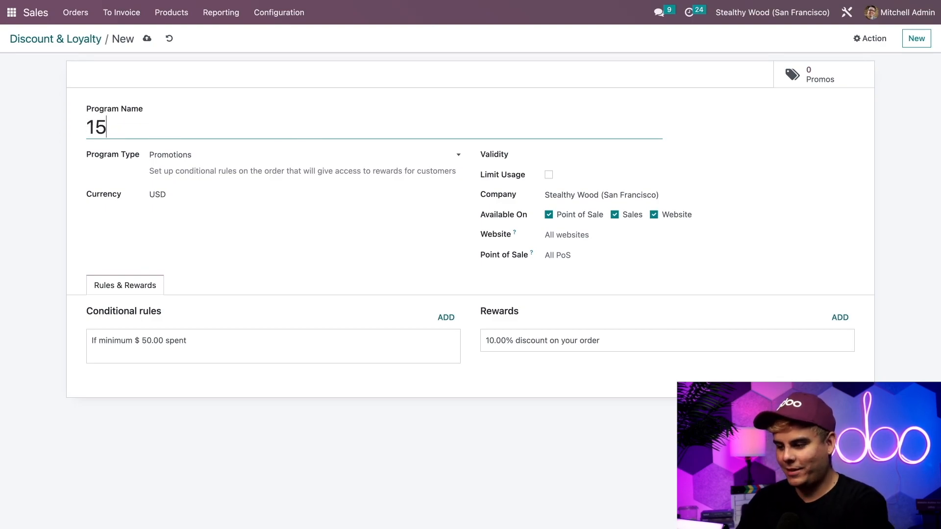
text(% off orders)
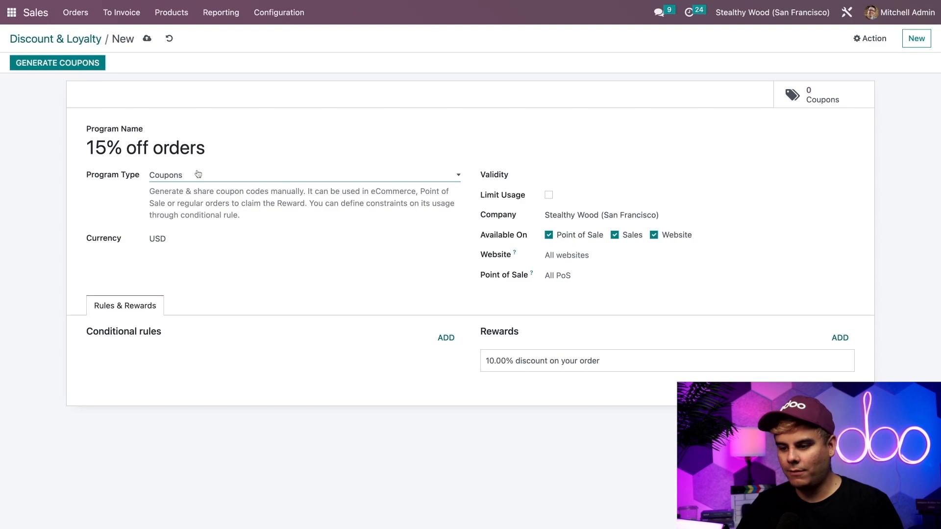
Step: Cycle the program type through Loyalty Cards, Next Order Coupons and Promotions, ending on Buy X Get Y
click(303, 174)
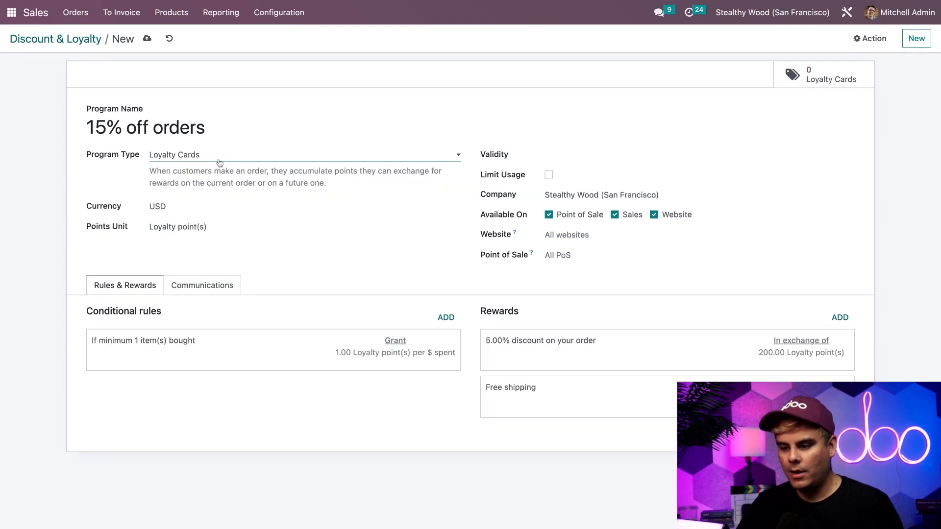
click(305, 154)
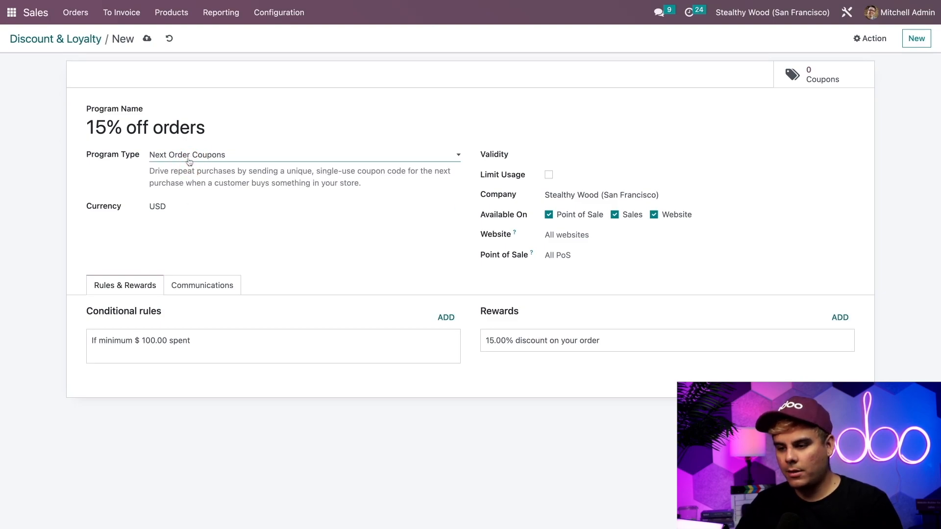
click(300, 154)
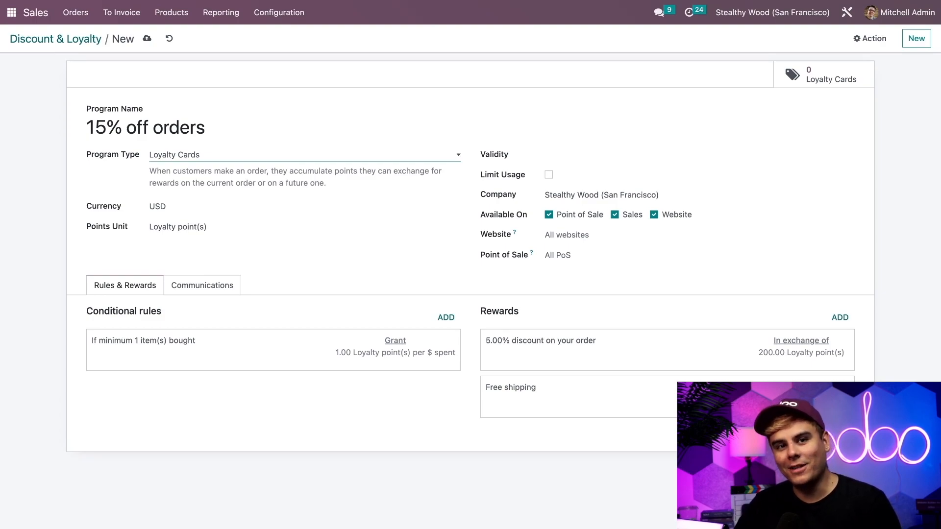
mouse_move(275, 158)
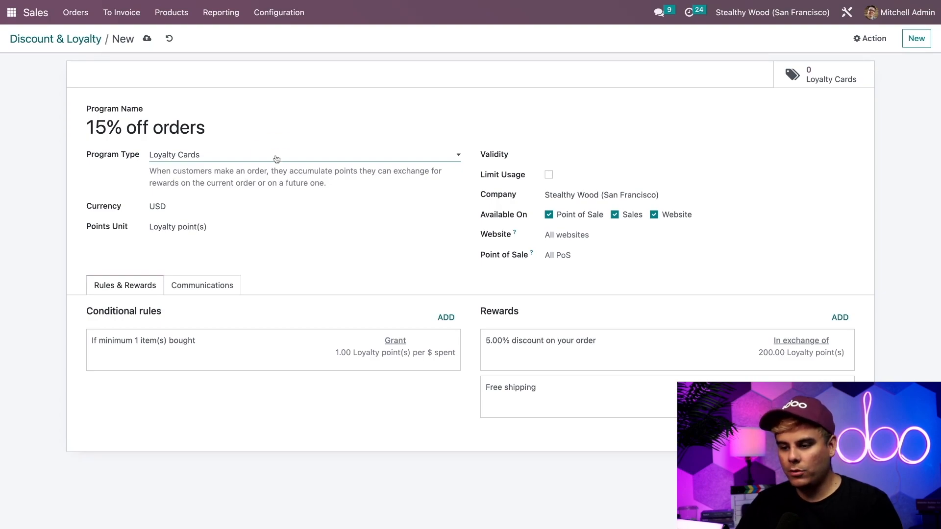
click(303, 155)
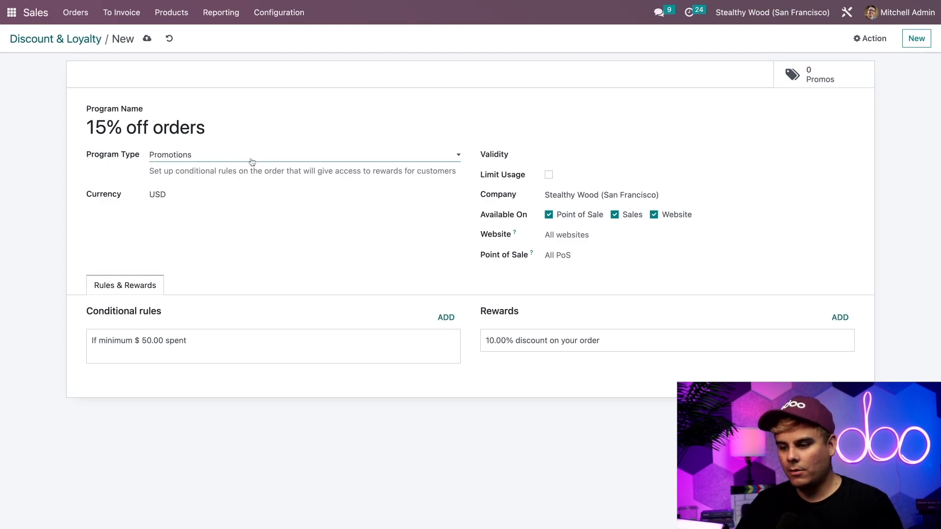
click(304, 154)
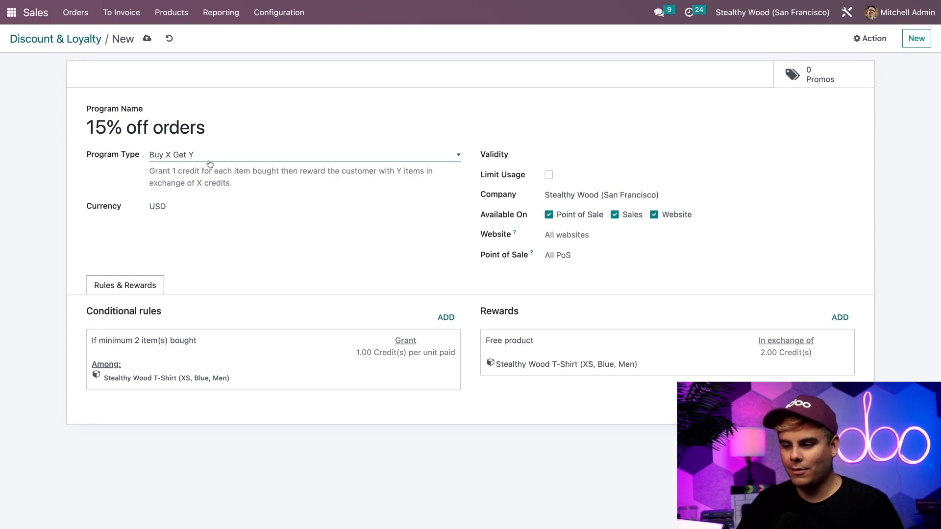
Step: Set the program type to Discount Code and make it valid until 10/07/2023
click(299, 155)
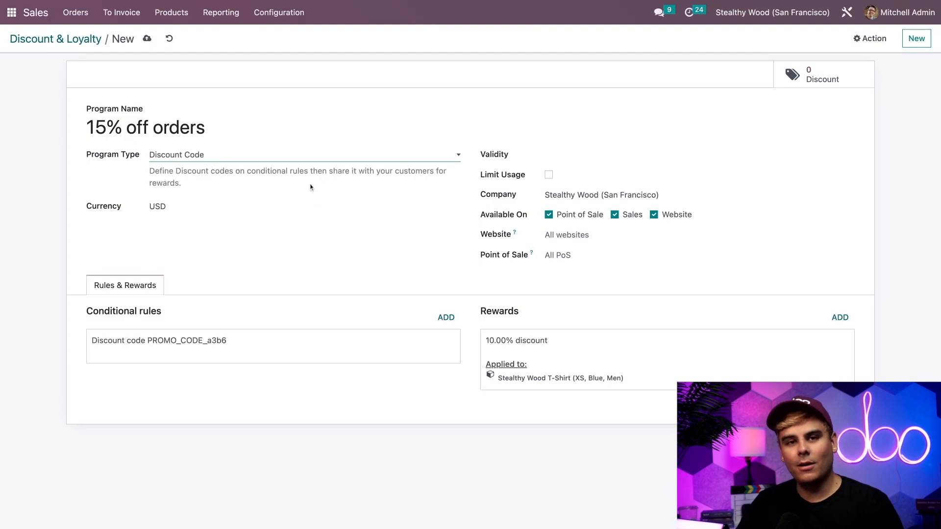
mouse_move(268, 196)
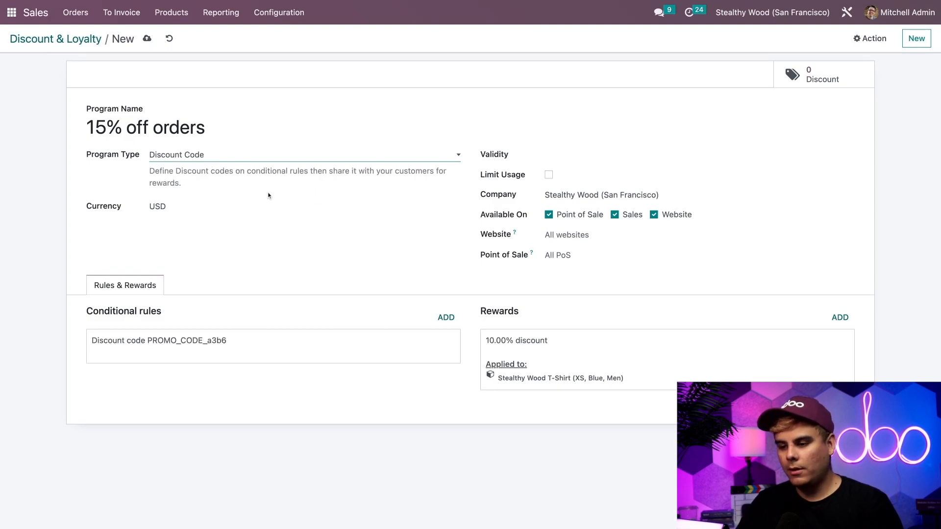
click(240, 206)
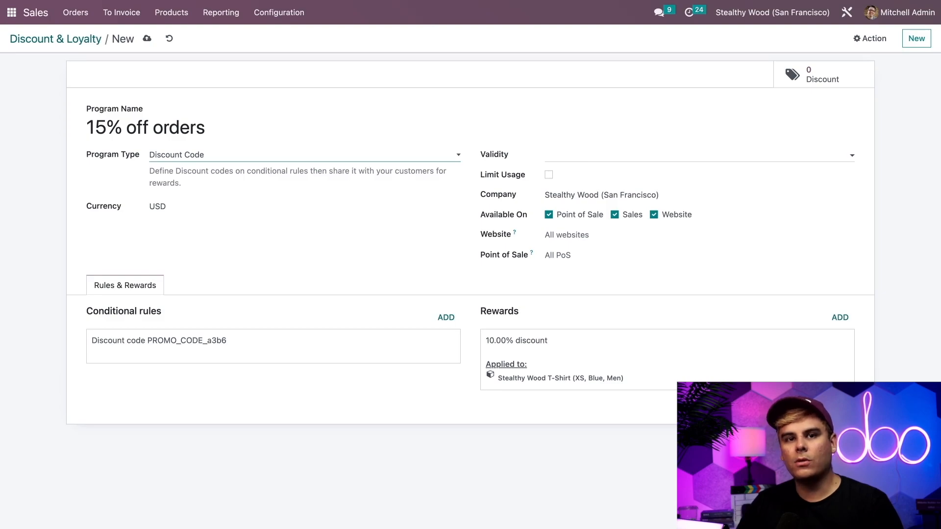
click(696, 154)
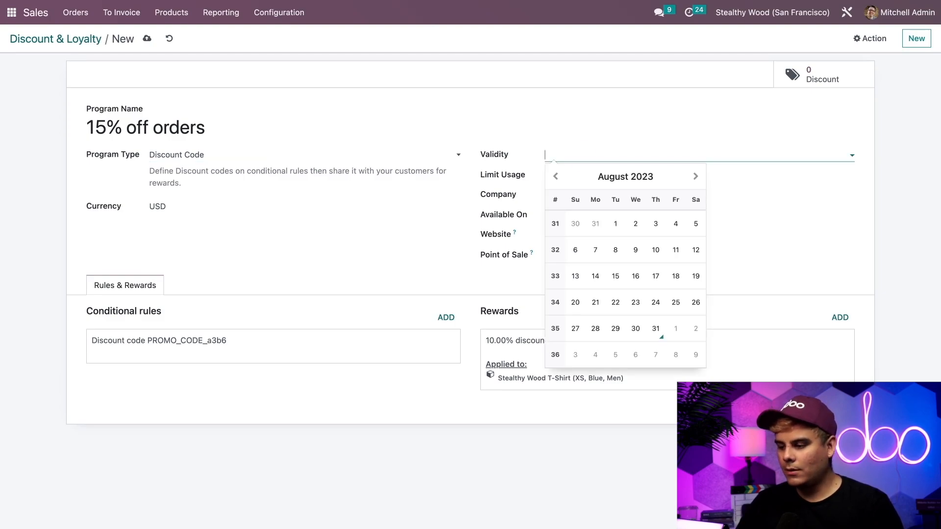
mouse_move(676, 329)
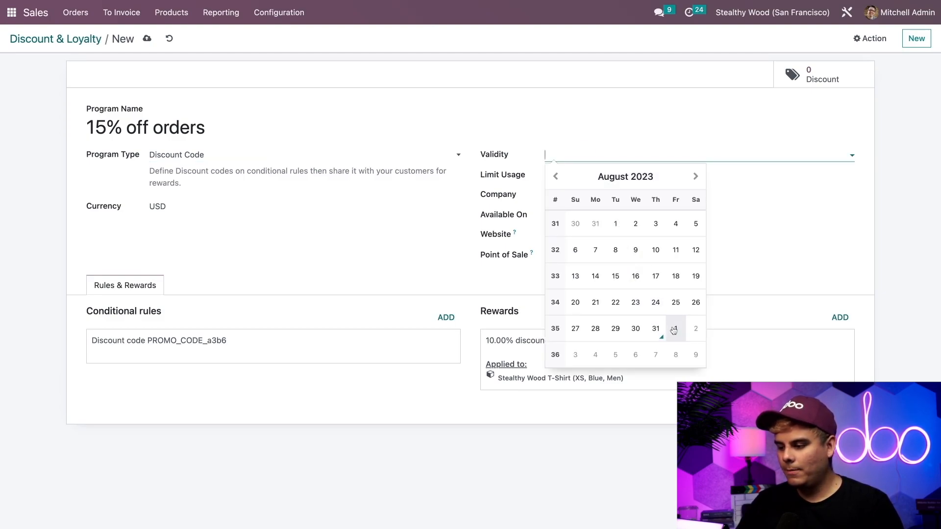
click(694, 177)
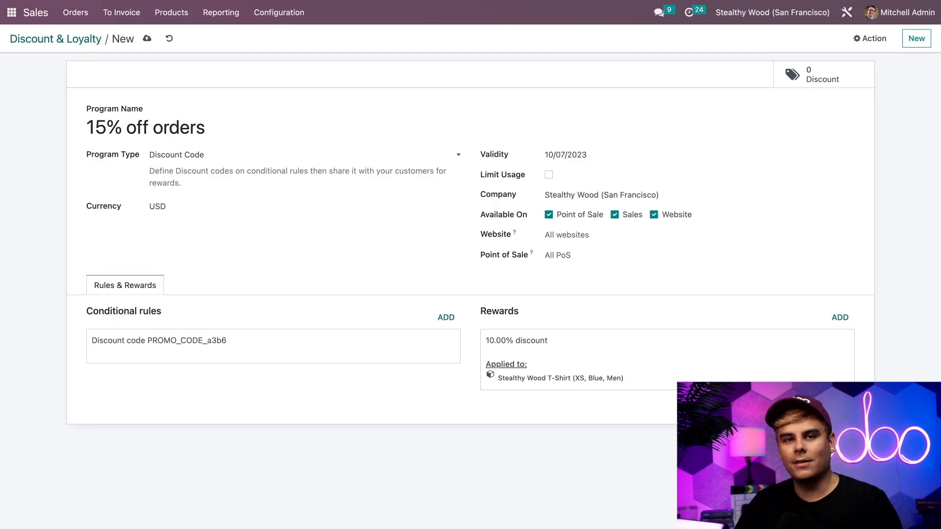
click(599, 194)
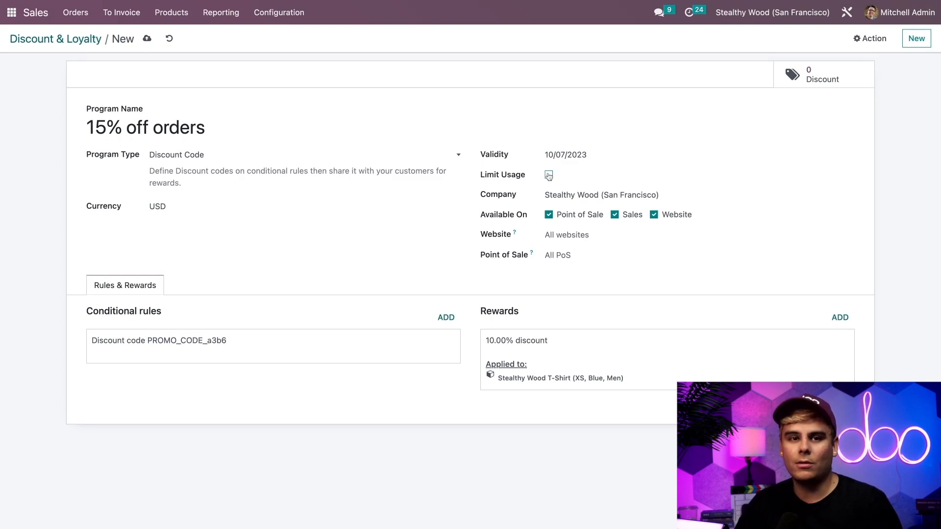
Step: Enable Limit Usage and cap the program at 420 usages
click(548, 175)
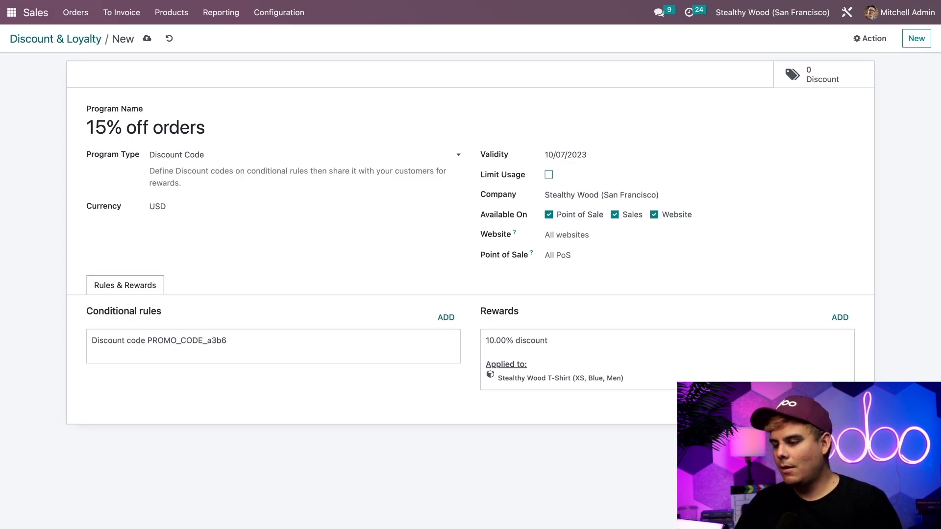
click(548, 174)
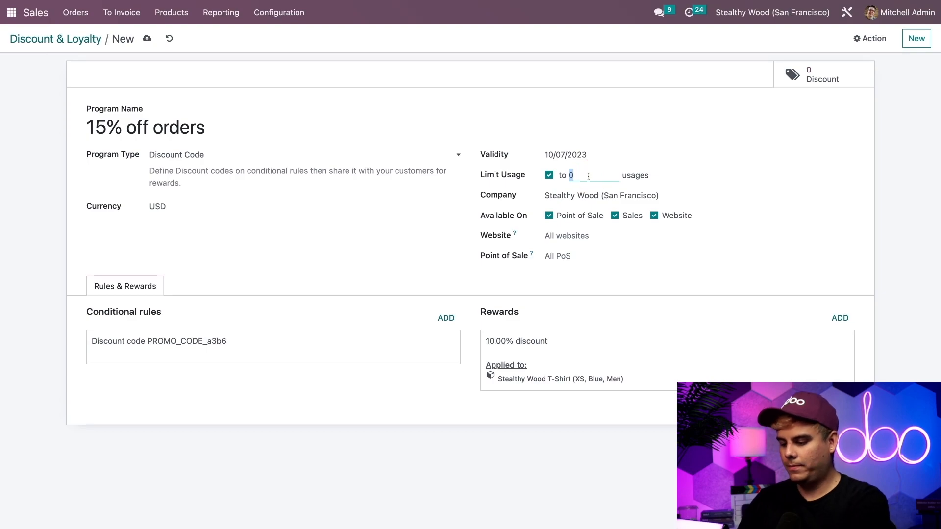
text(4)
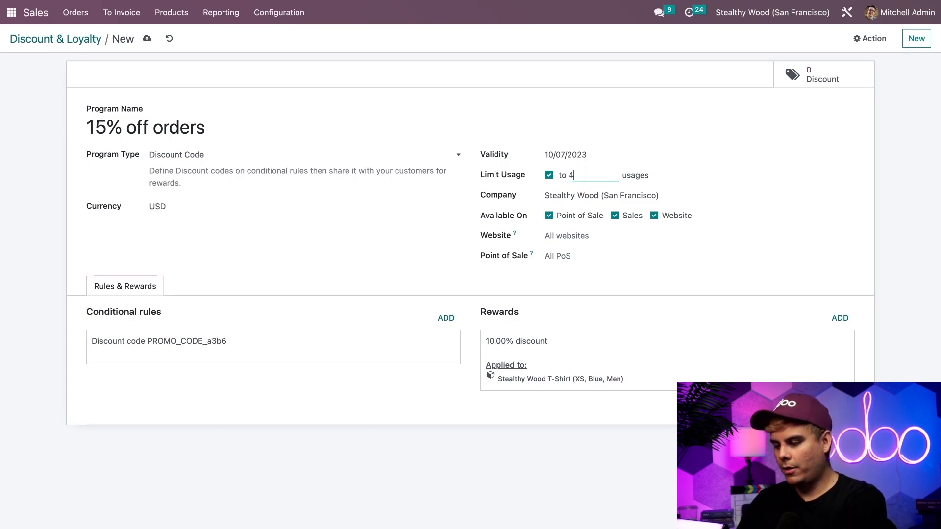
text(20)
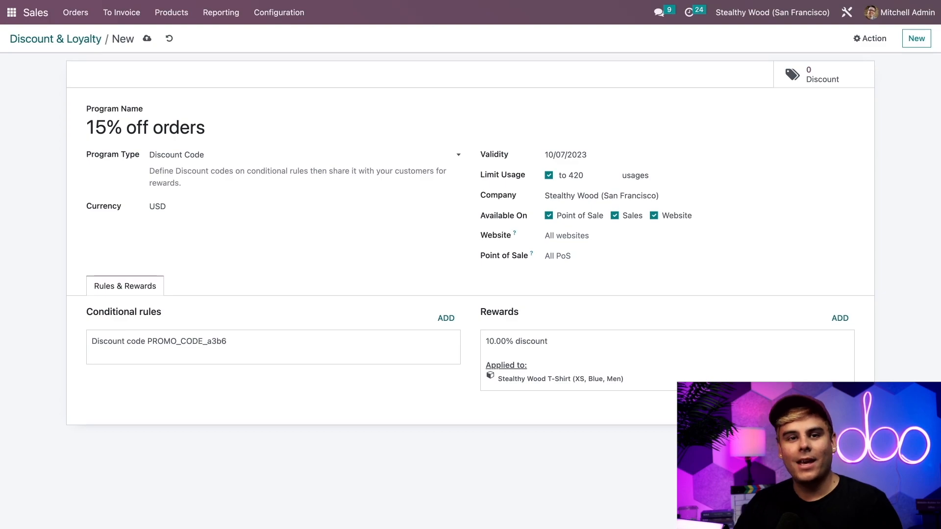
click(600, 196)
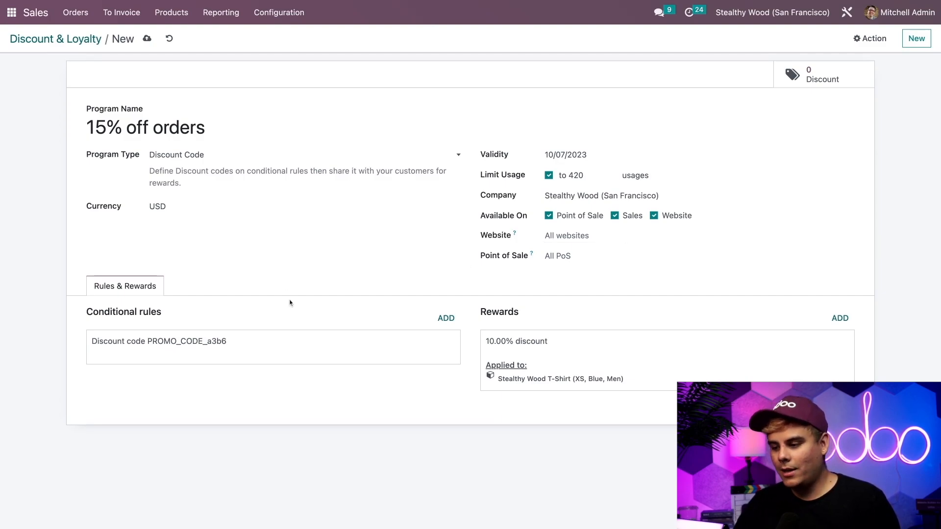
mouse_move(525, 333)
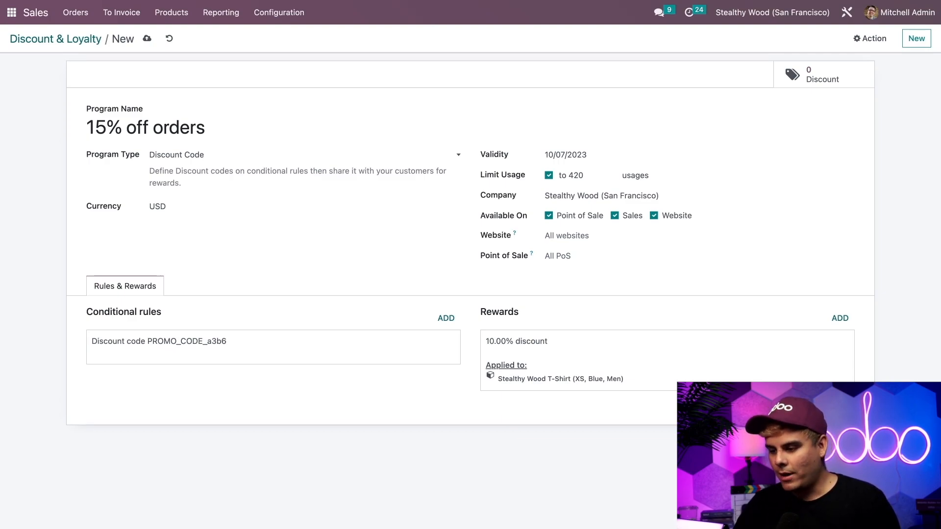
mouse_move(230, 351)
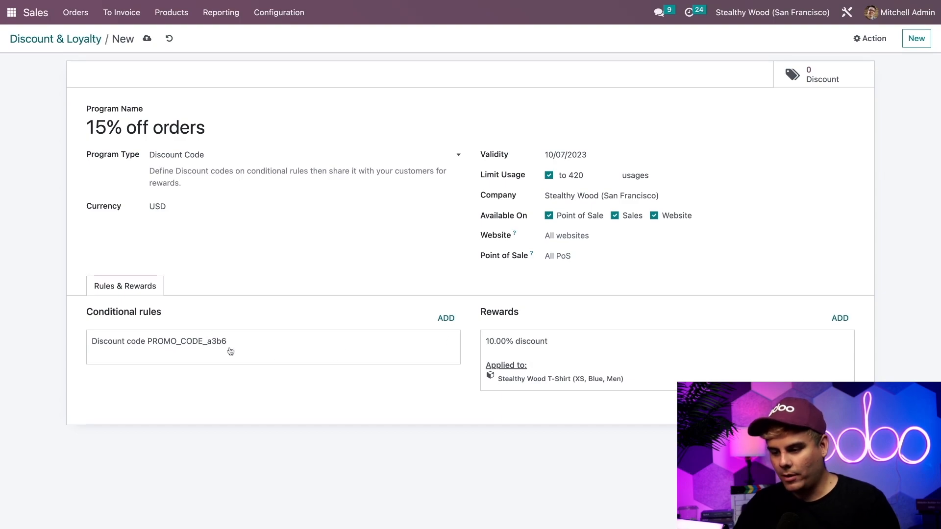
mouse_move(256, 349)
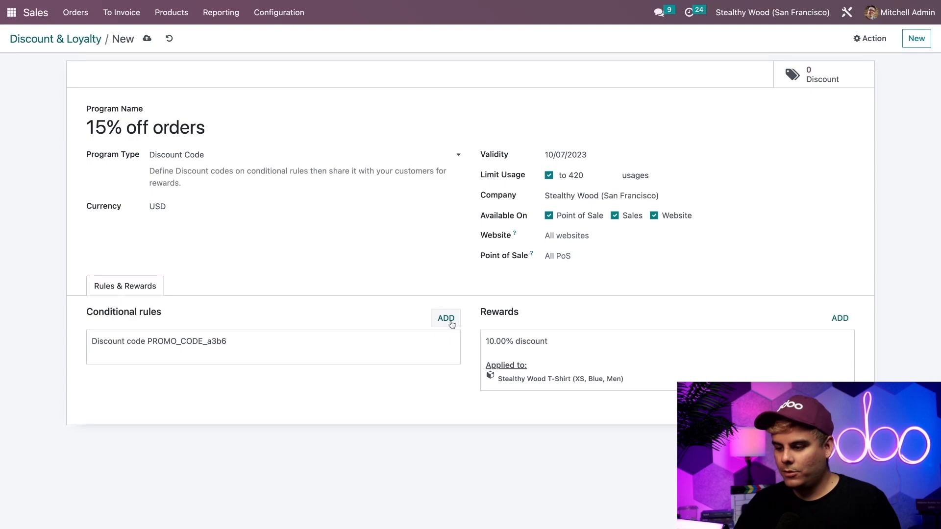
Step: Discard the extra new rule and replace the existing rule's discount code with Odoopsie15
click(446, 318)
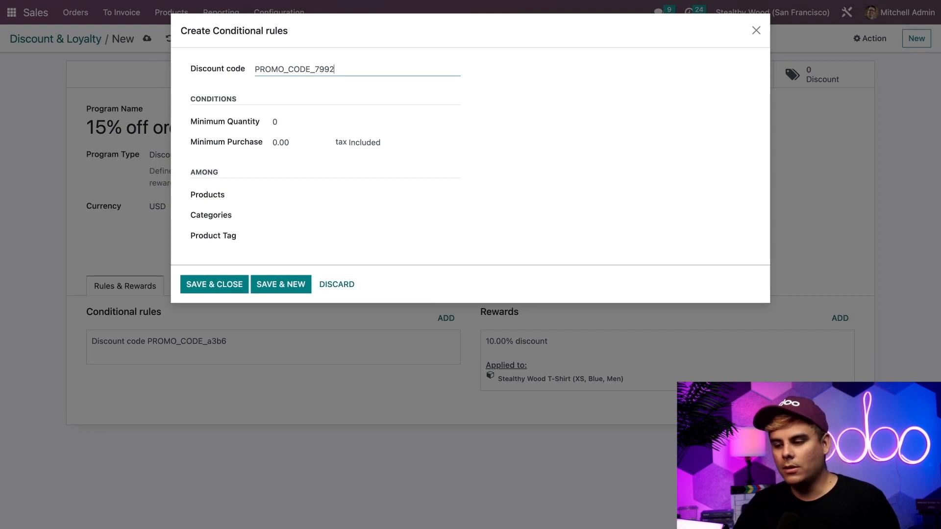
click(366, 236)
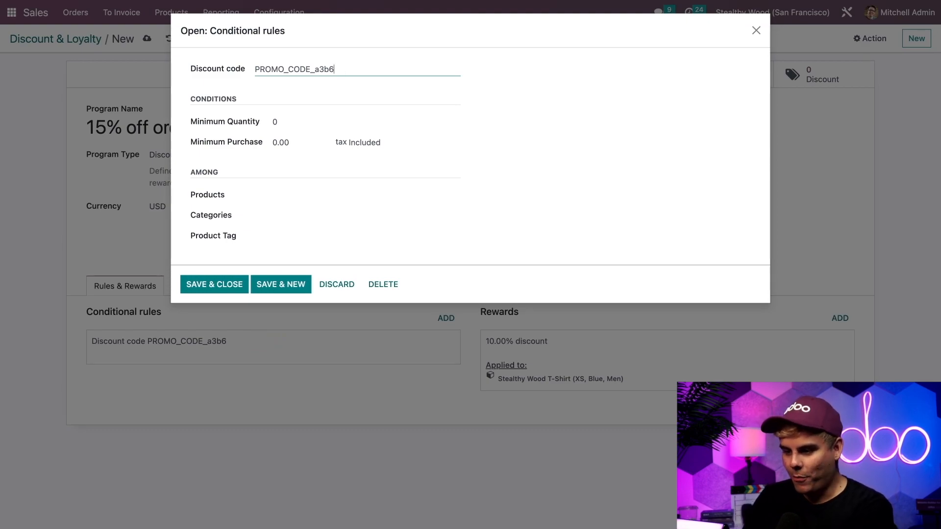
key(Backspace)
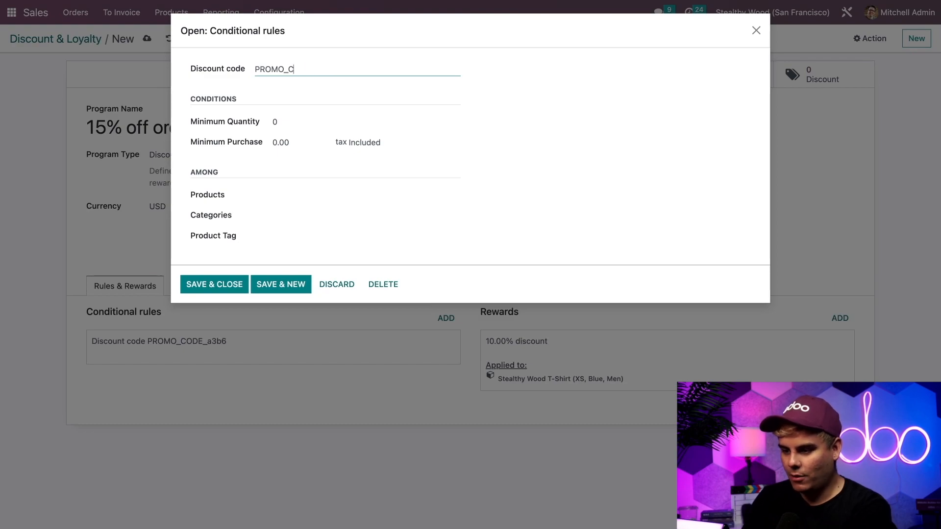
text(Odoo)
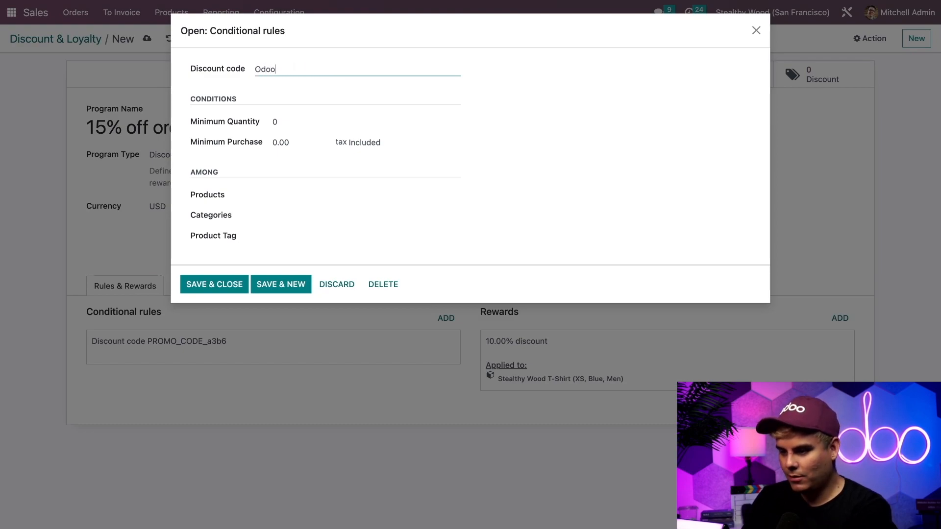
text(psie15)
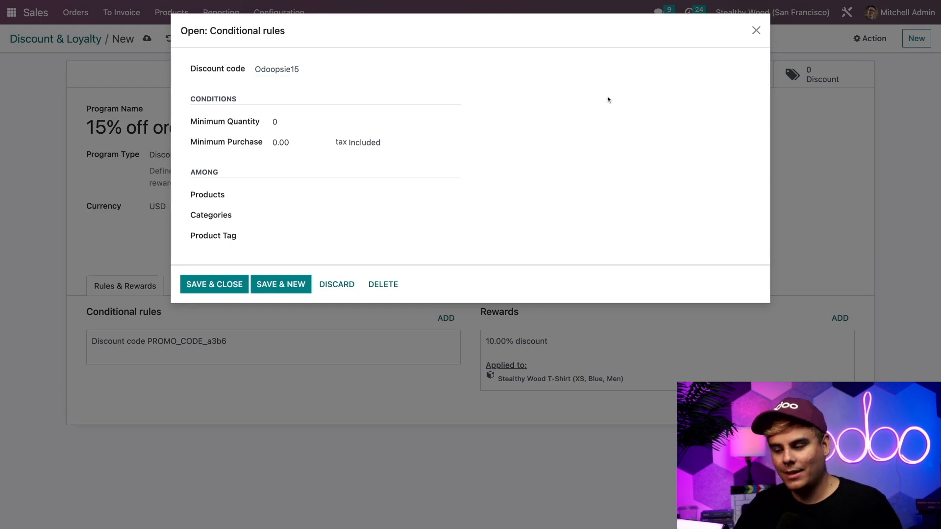
mouse_move(300, 254)
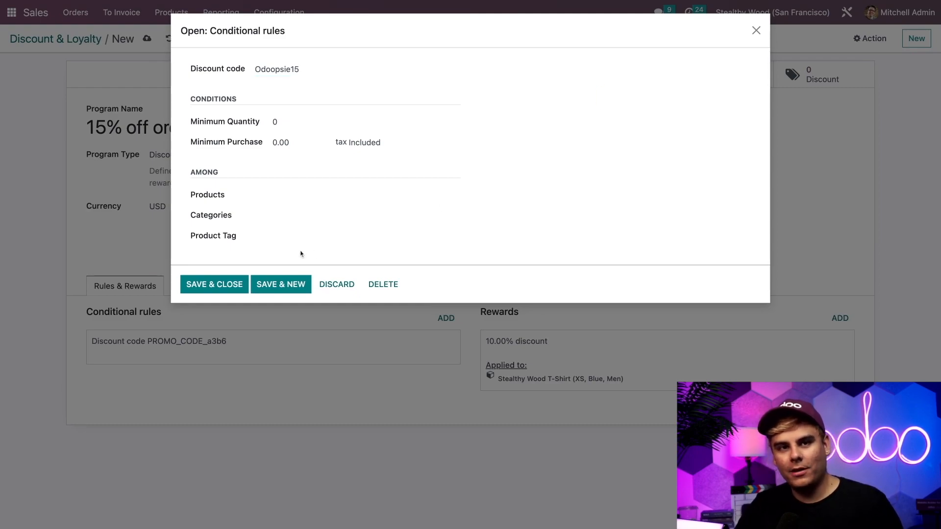
mouse_move(363, 108)
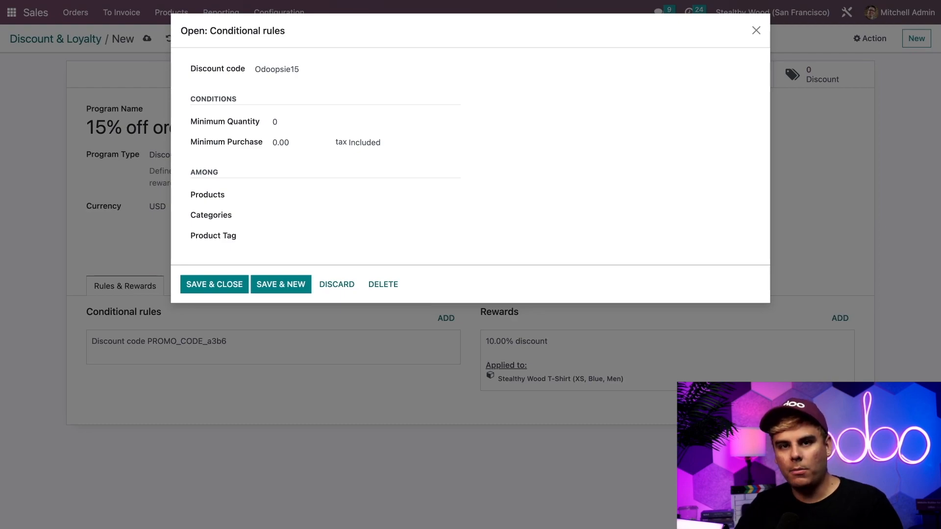
Step: Give the Odoopsie15 rule a $100.00 minimum purchase, tax excluded, and save it
click(312, 121)
text(100)
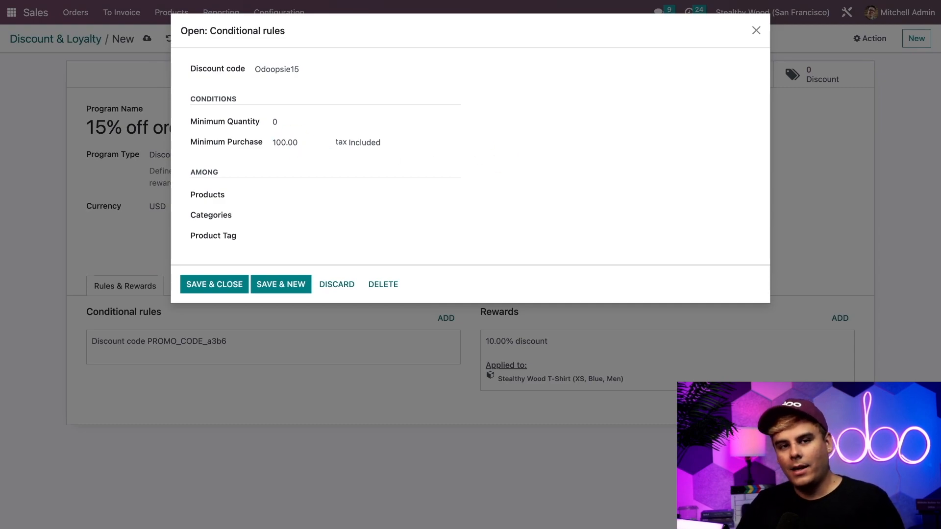
click(396, 142)
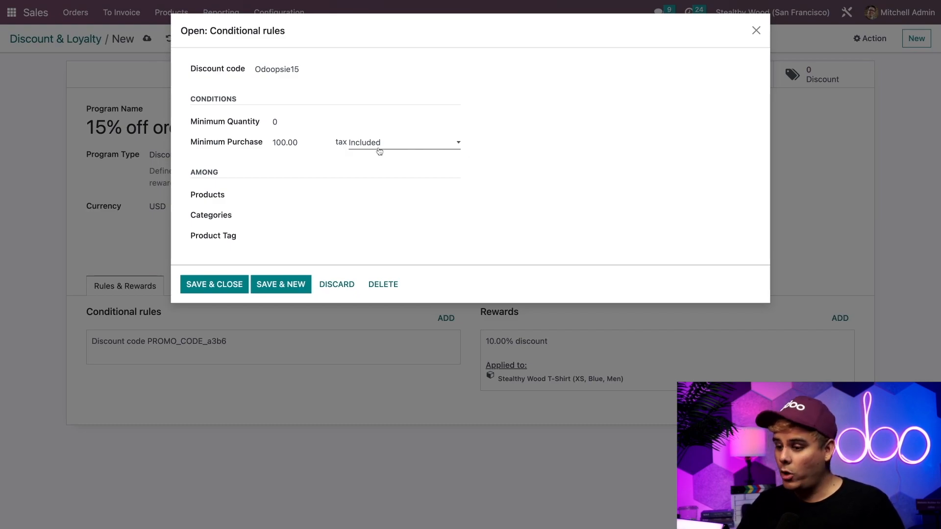
click(399, 142)
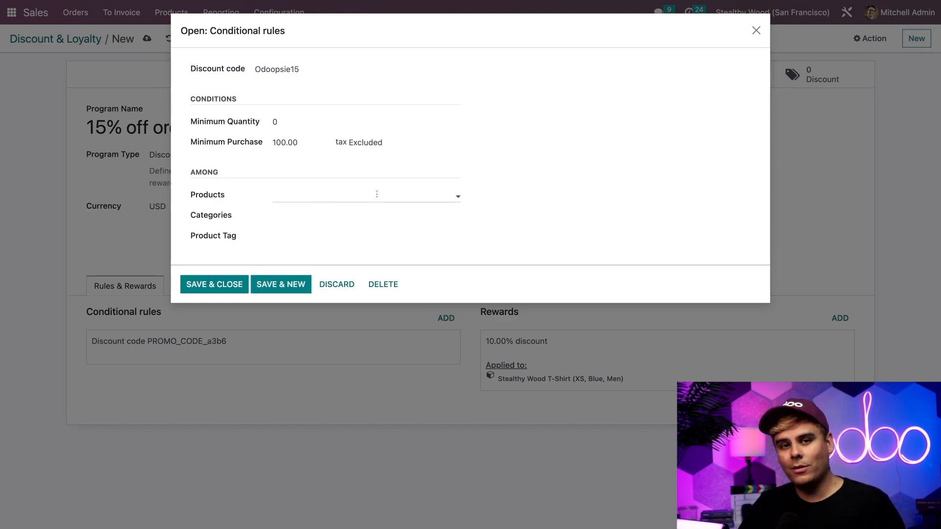
click(213, 284)
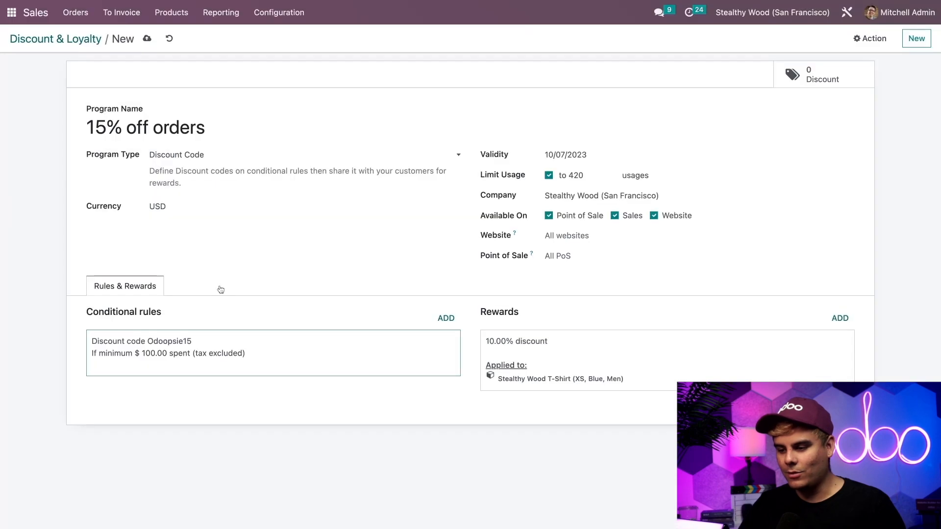
mouse_move(344, 325)
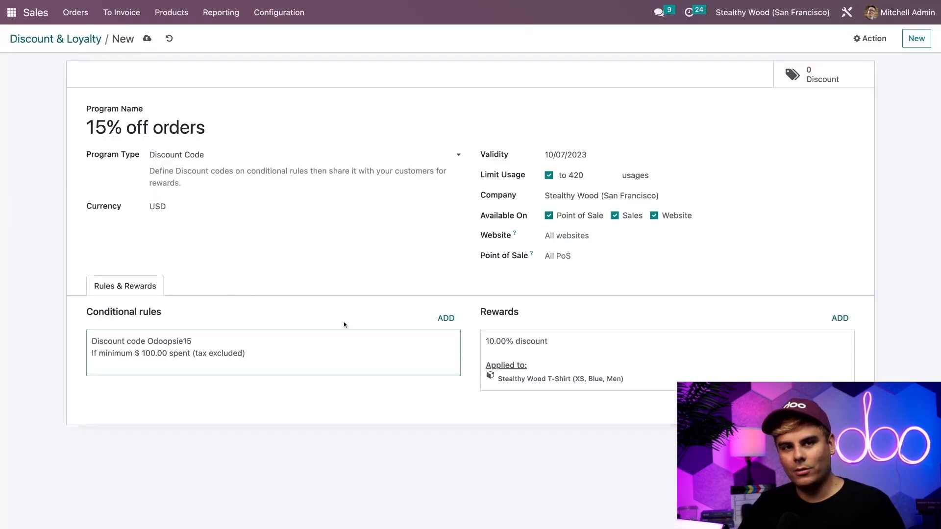
mouse_move(581, 324)
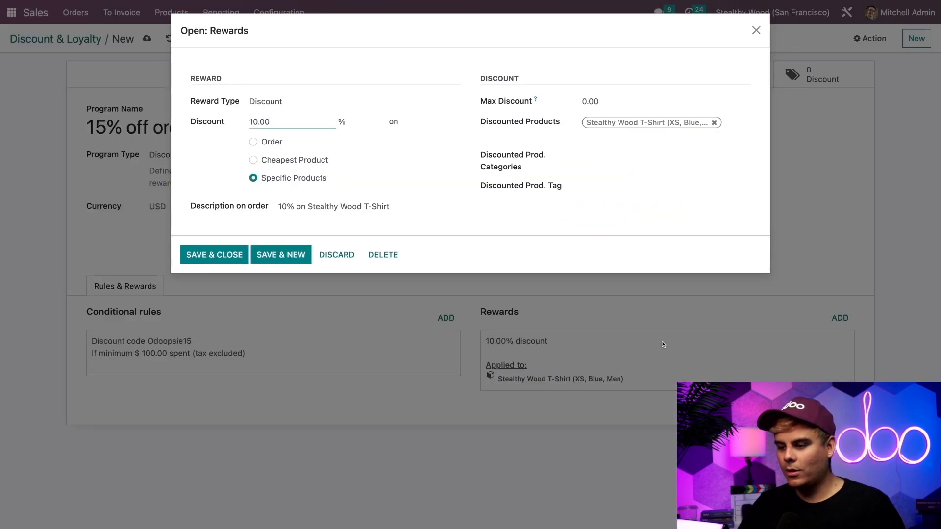
mouse_move(589, 227)
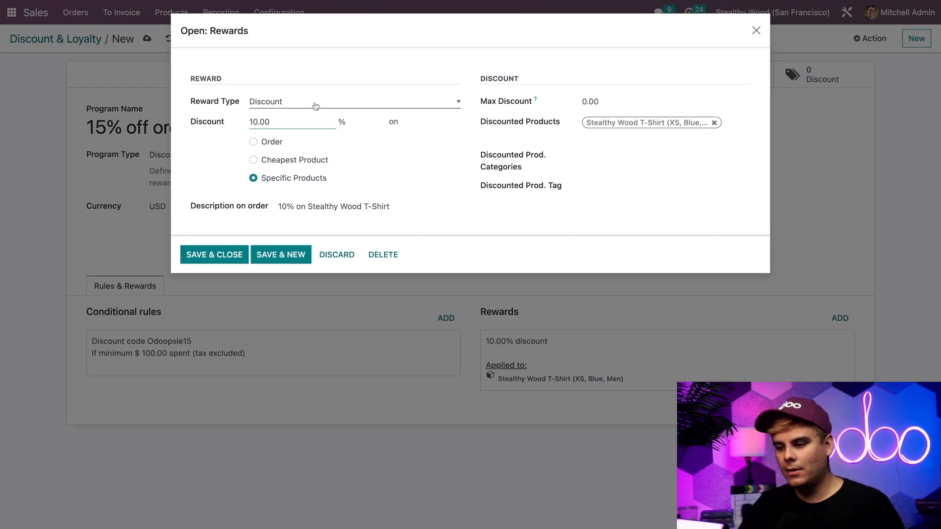
Step: Try Free Product and Free Shipping as reward types, then return to Discount
click(354, 101)
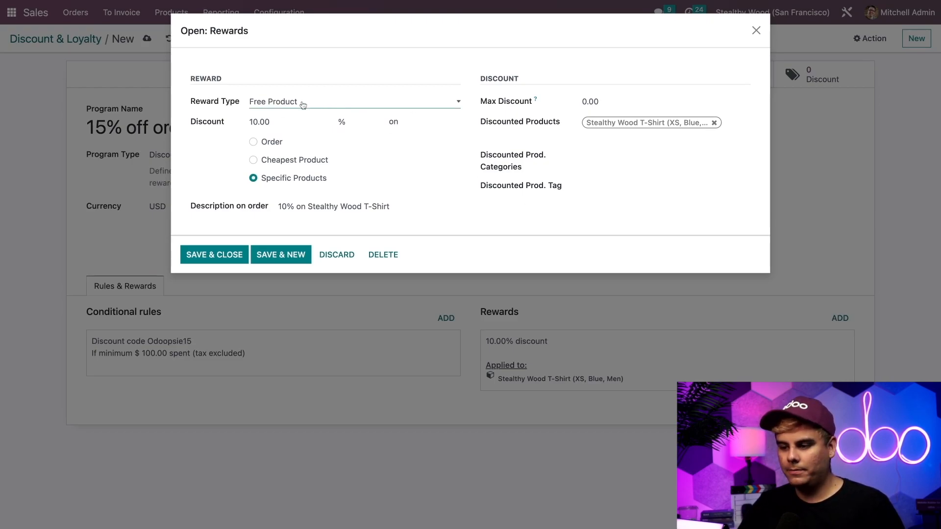
click(354, 101)
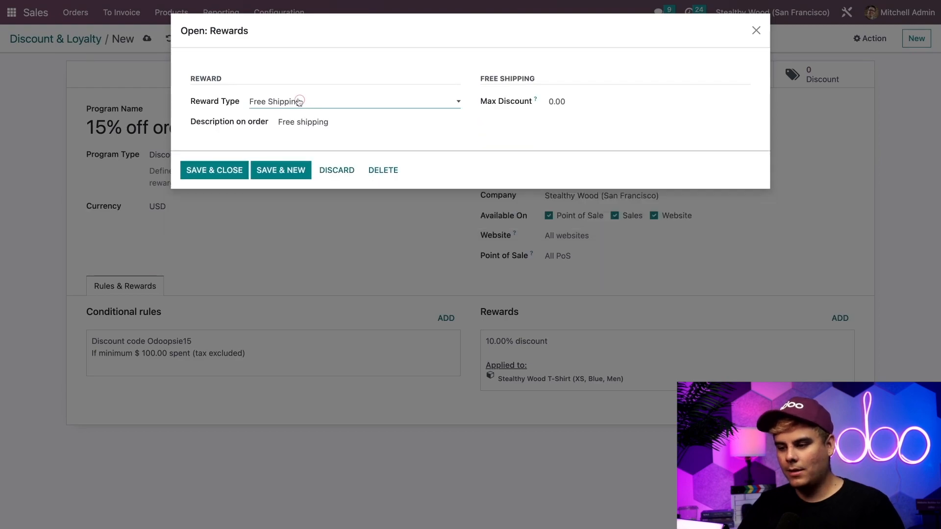
click(353, 101)
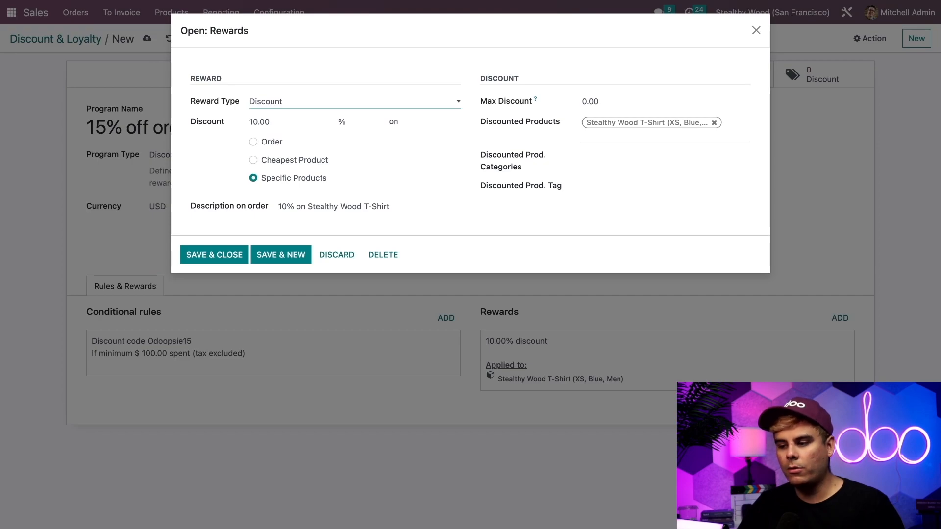
mouse_move(591, 179)
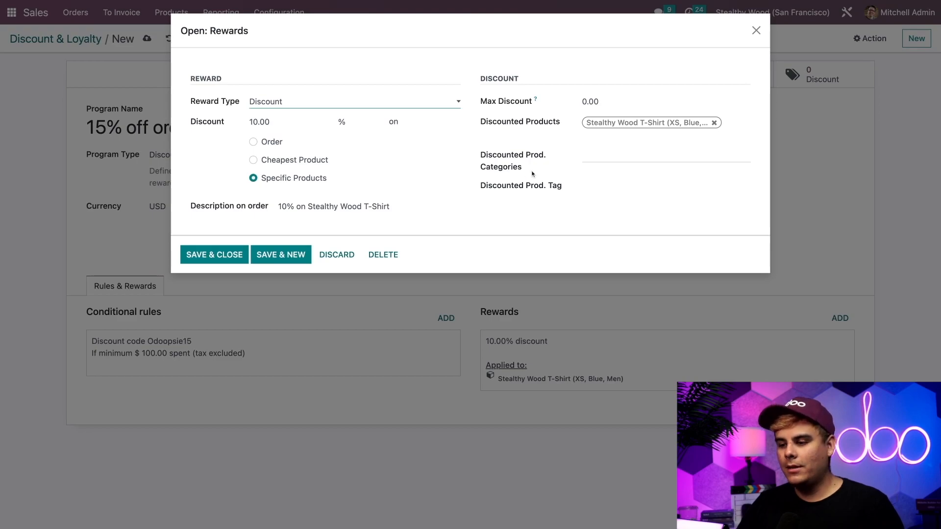
mouse_move(391, 107)
text(100)
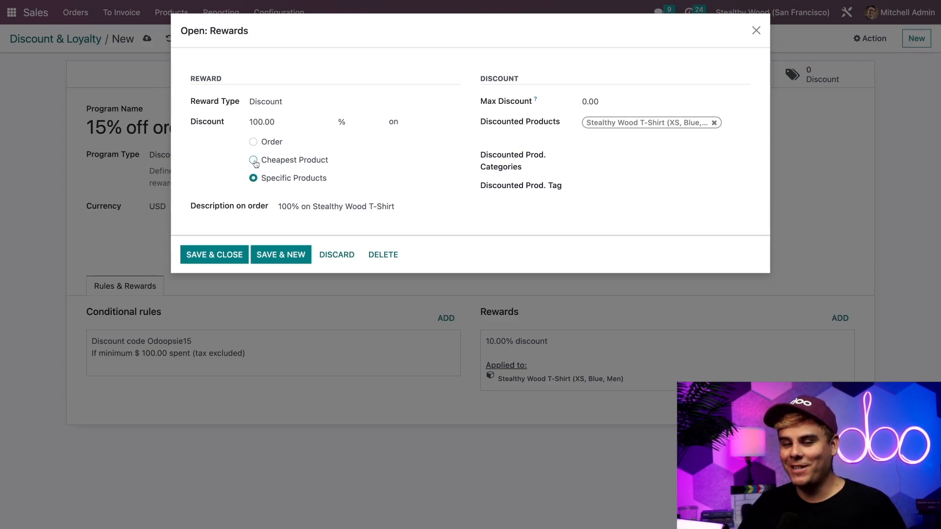
Step: Apply the reward to the cheapest product with a 15% discount
click(253, 159)
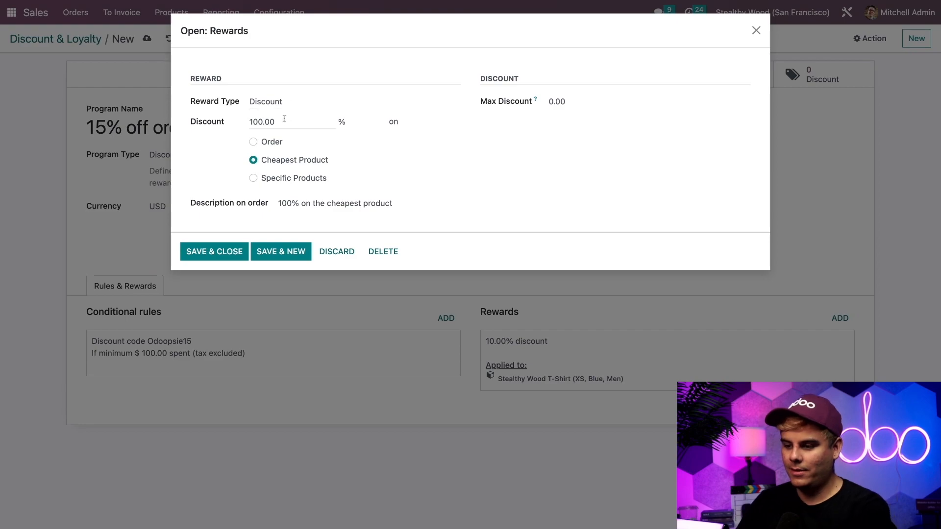
text(15)
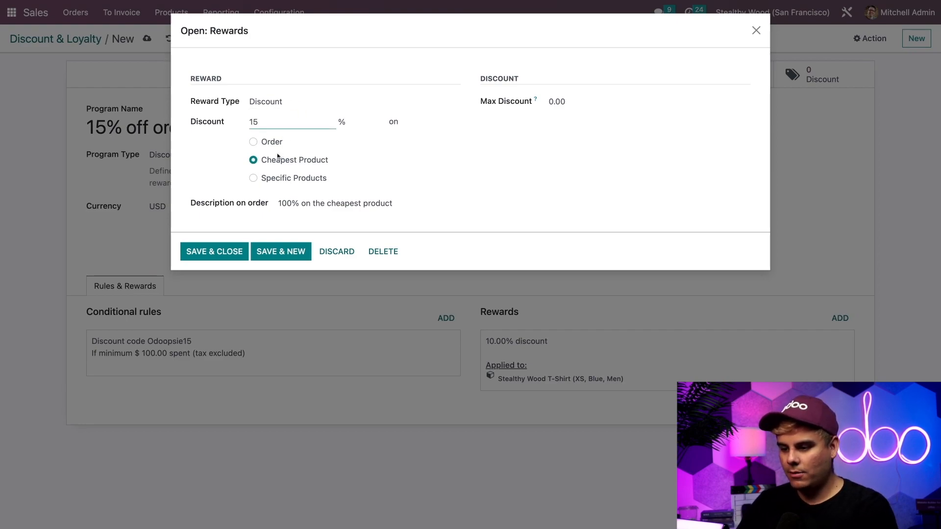
Step: Apply the discount to the whole order so it reads '15% on your order'
click(253, 142)
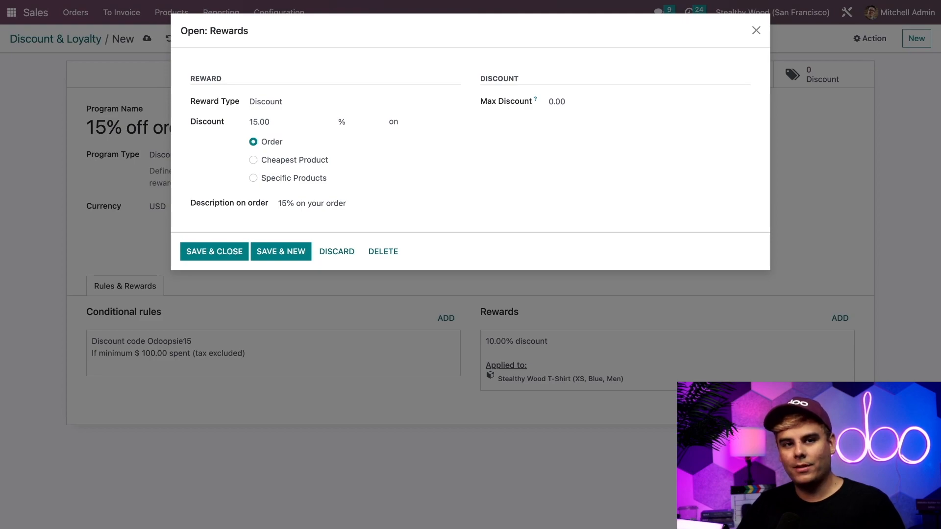
mouse_move(503, 150)
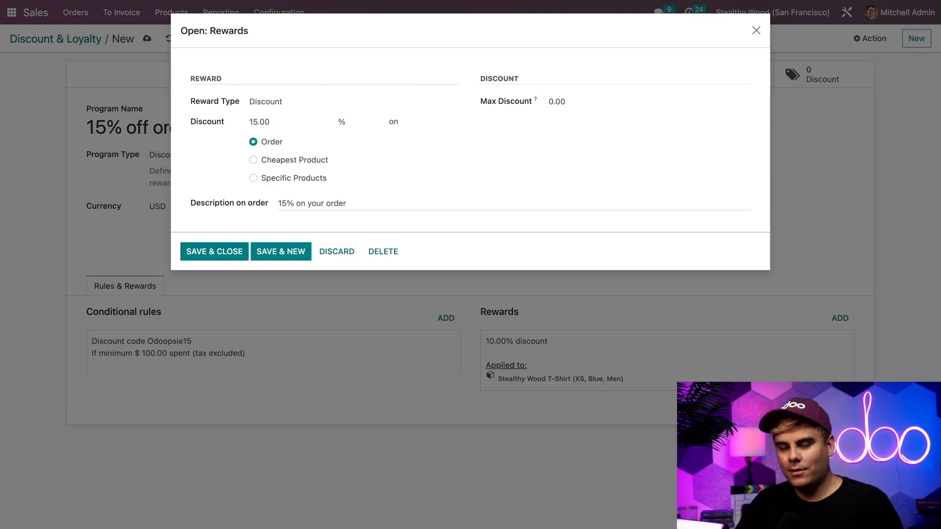
Step: Confirm the 15% order reward and save the '15% off orders' program
click(214, 251)
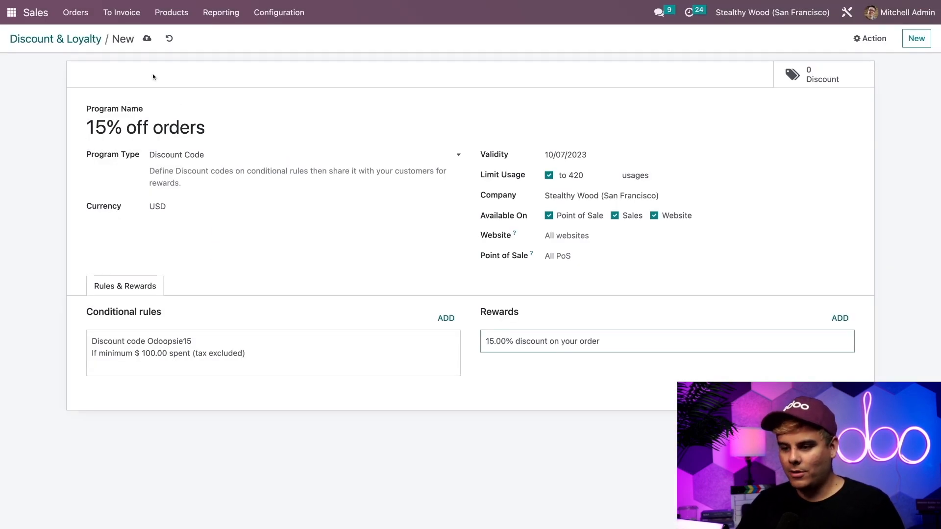
mouse_move(266, 113)
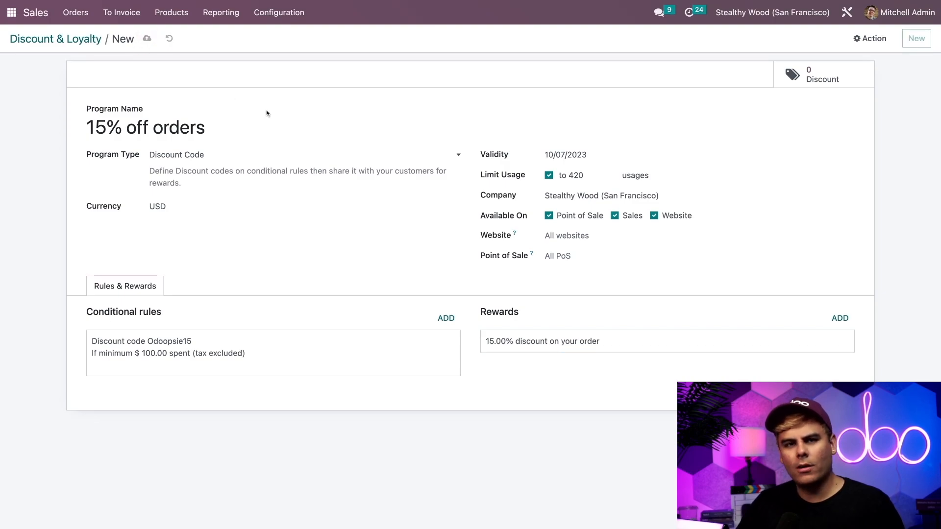
click(147, 38)
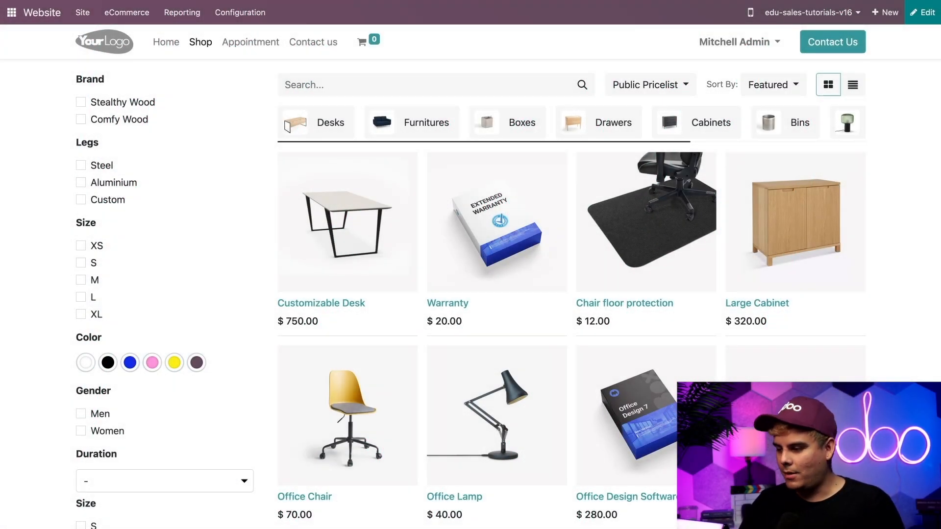
mouse_move(800, 251)
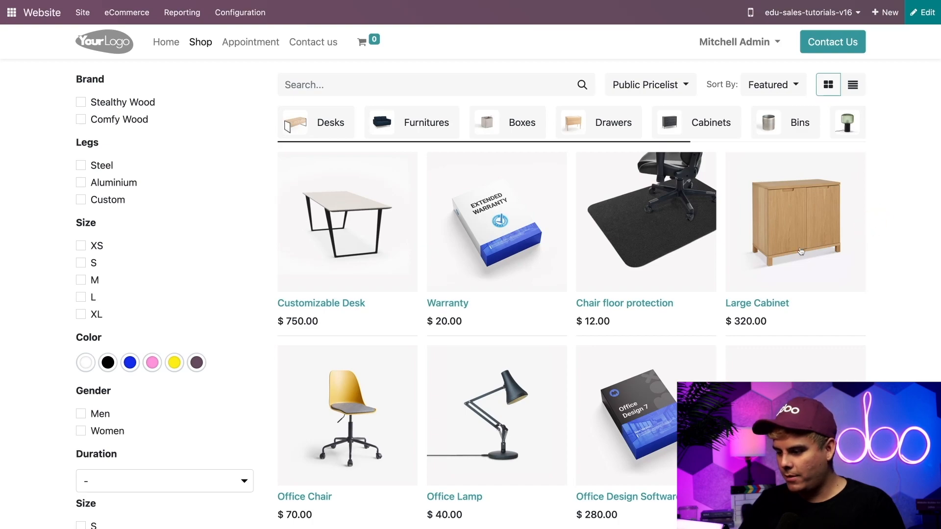
Step: Add the Large Cabinet to the cart and apply code Odoopsie15 for a $312.80 total
click(794, 222)
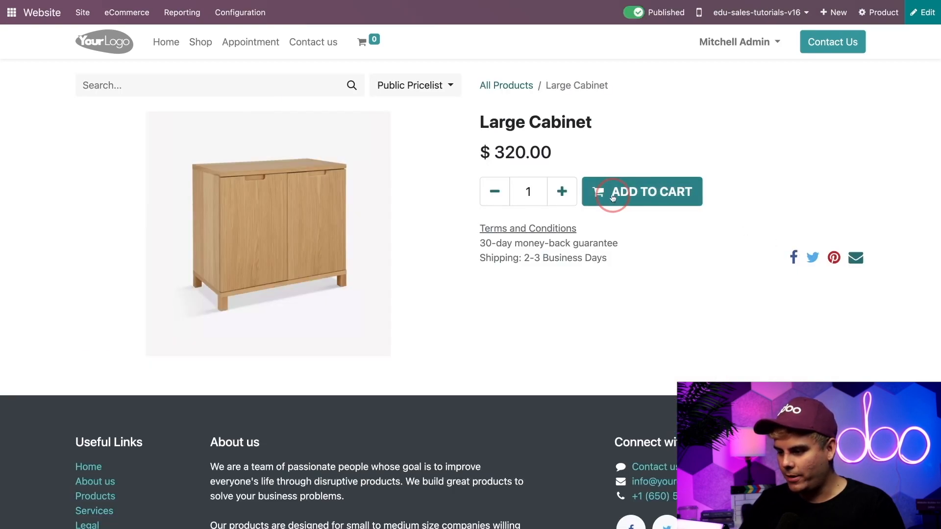
click(641, 192)
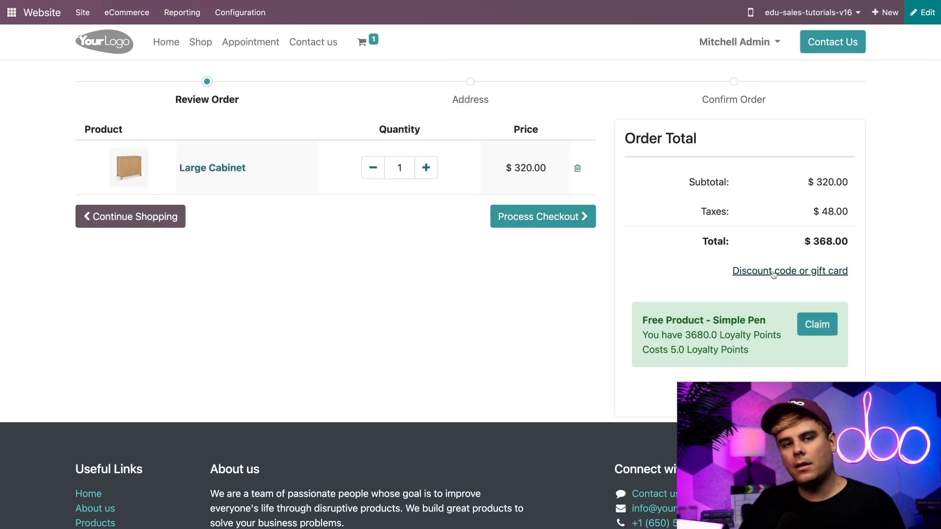
click(790, 270)
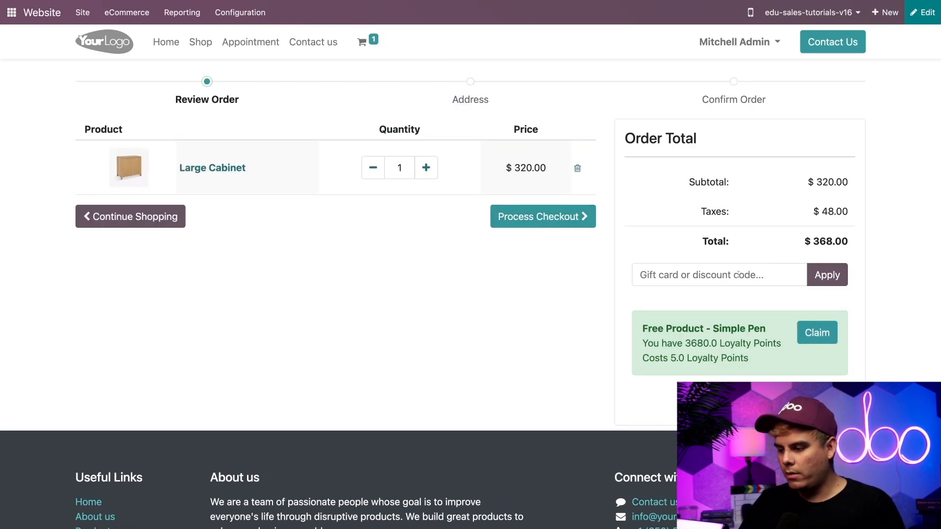
text(Odoopsie15)
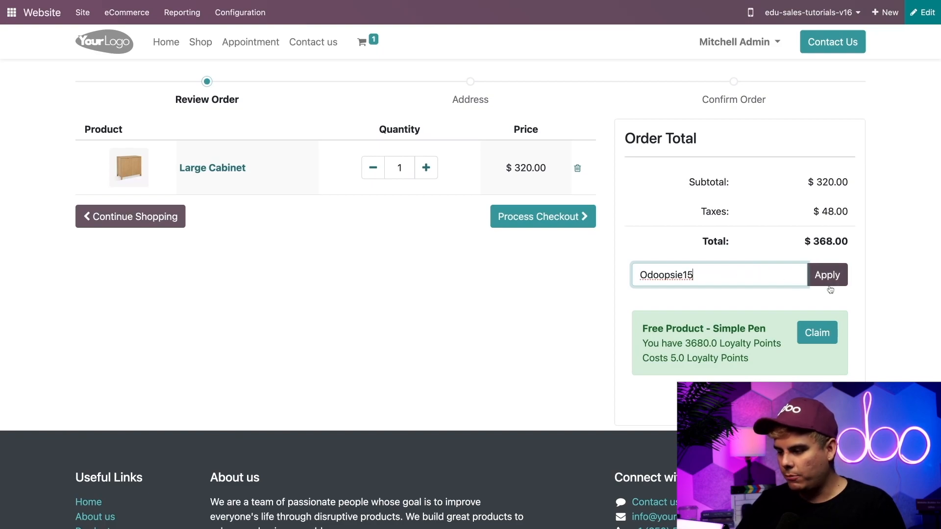
click(826, 275)
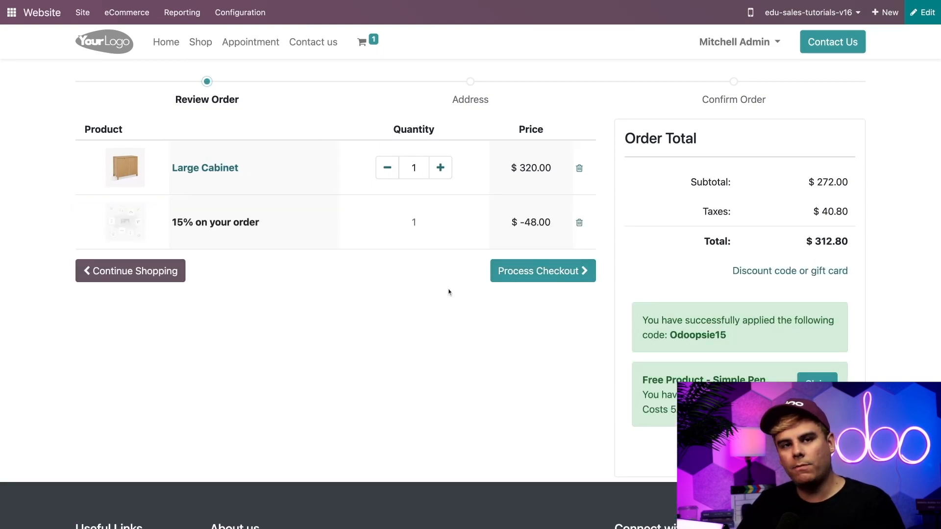